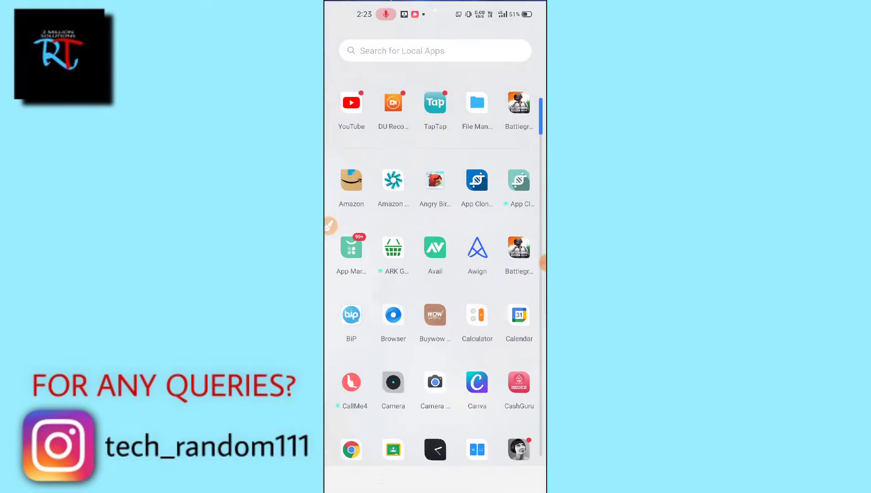
Abandon the partly typed 'pl' search and leave the store's search screen
text(pl)
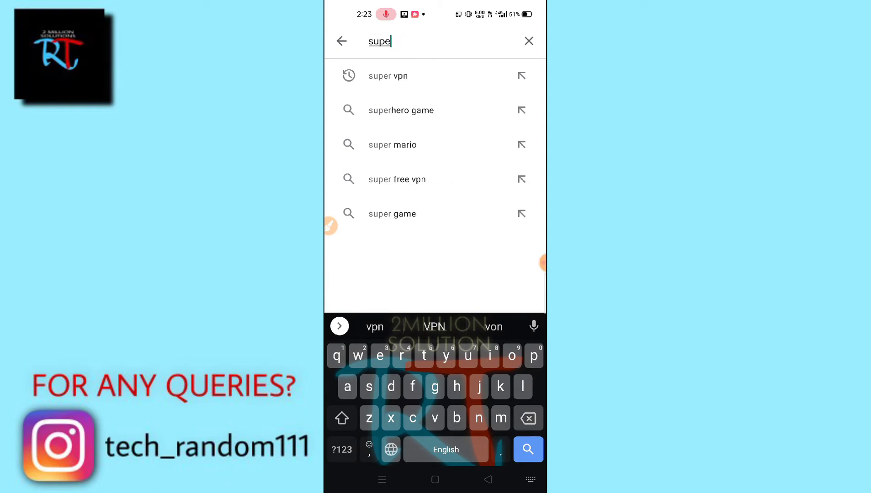
click(528, 41)
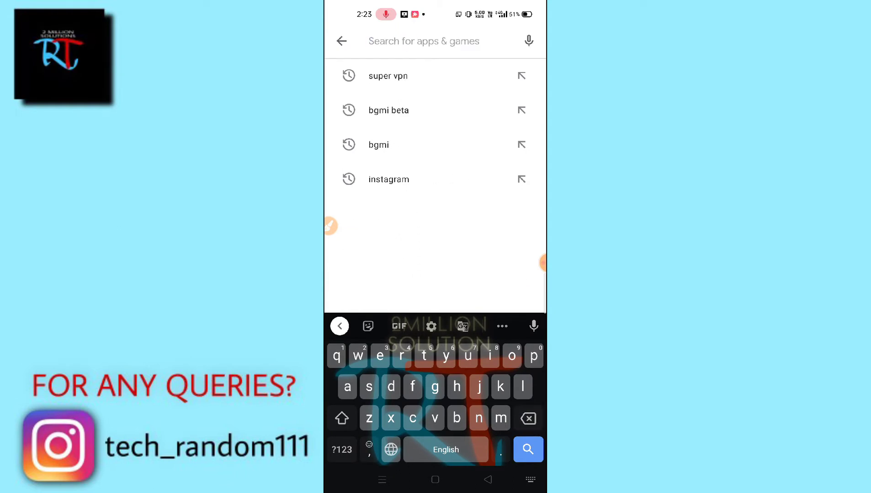
click(487, 480)
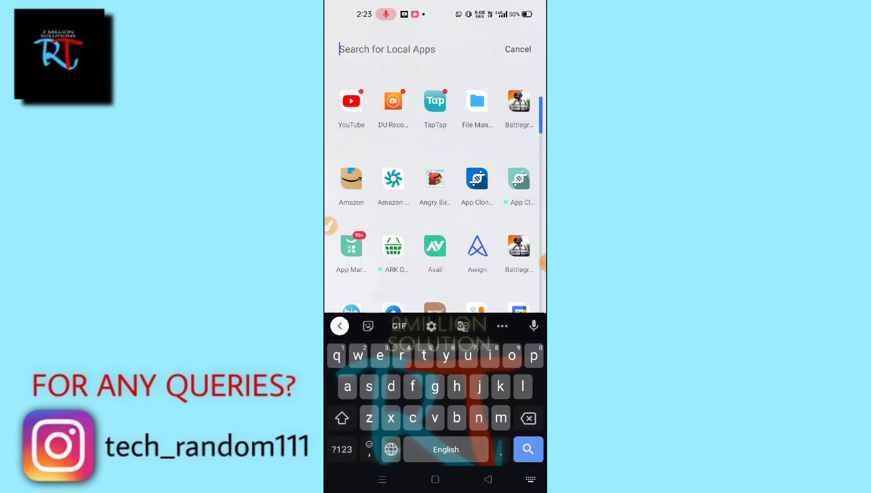
Find Settings via app search ('set'), launch it and go to App management
text(set)
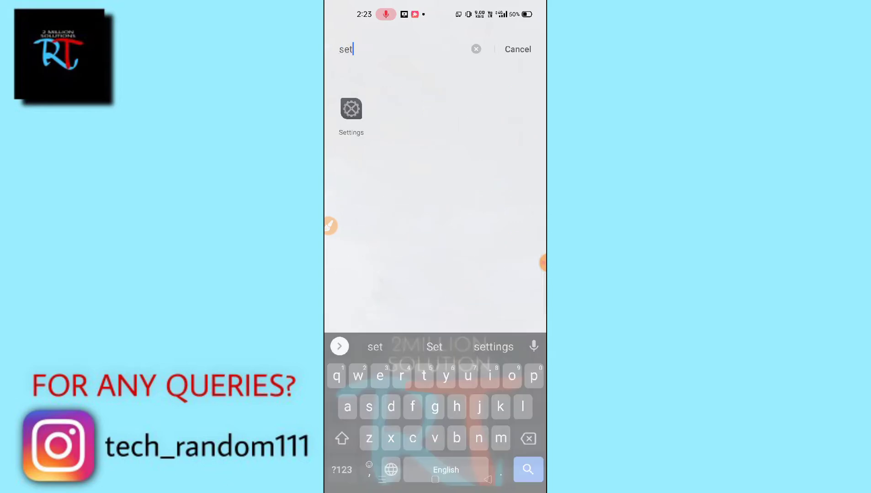
click(351, 114)
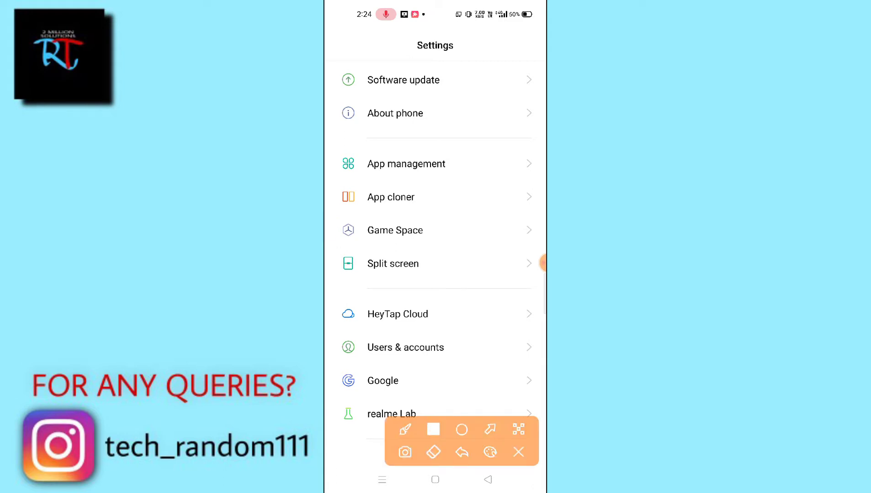
click(518, 452)
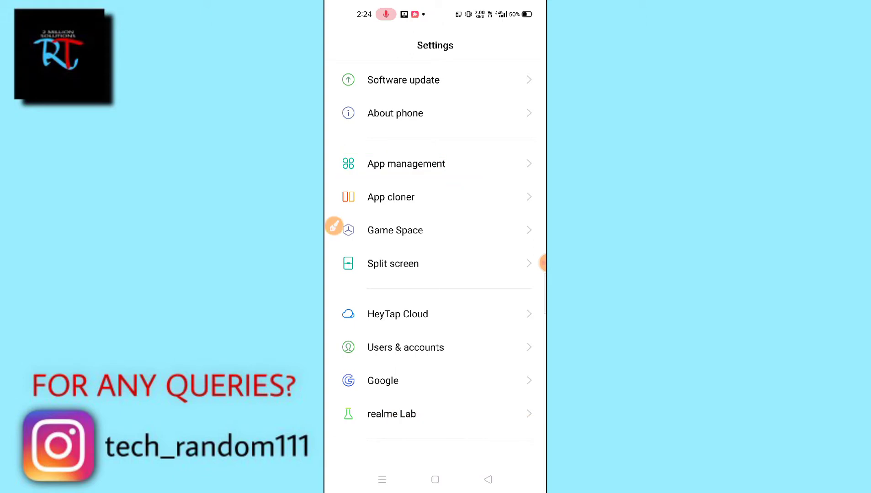
click(406, 163)
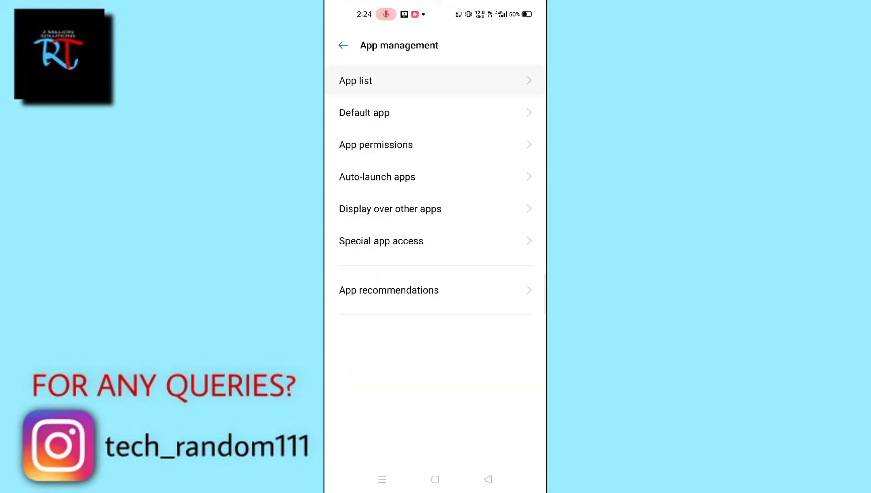
Open Battlegrounds India from the app list and force stop it, confirming the prompt
click(356, 80)
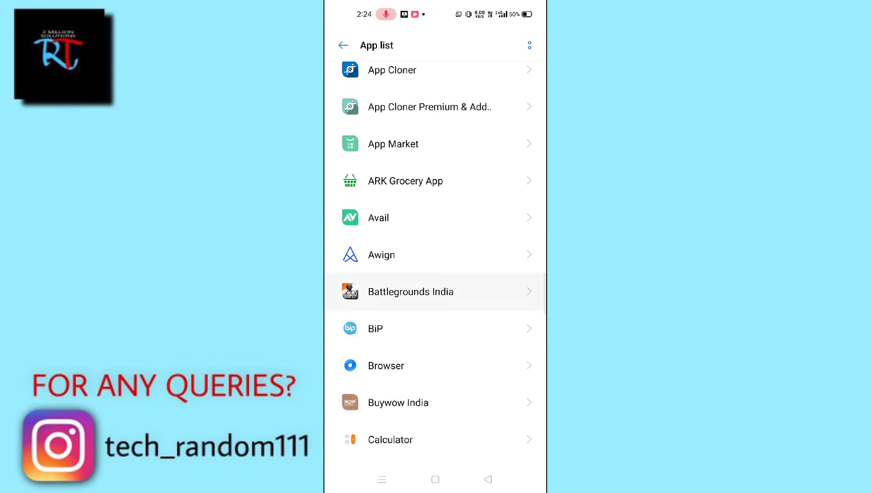
click(410, 292)
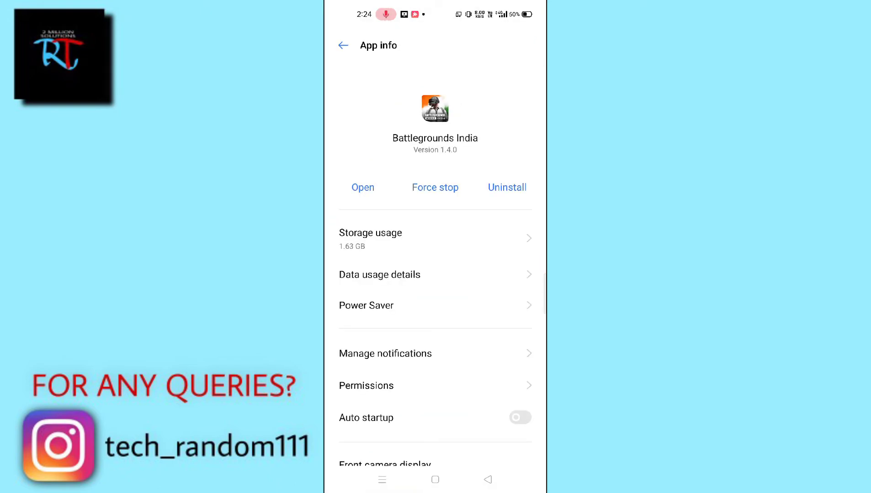
click(435, 187)
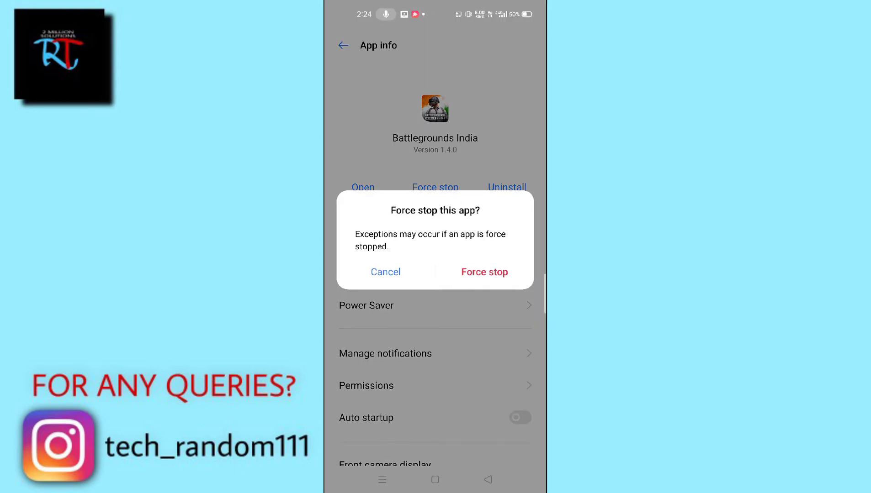
click(386, 272)
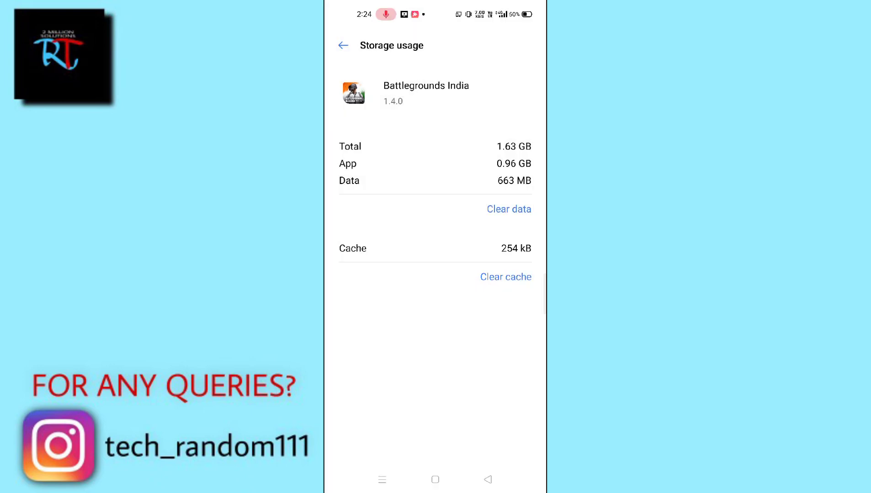
Review Battlegrounds India's permissions (Storage allowed, Microphone denied), then return to the app list
click(343, 44)
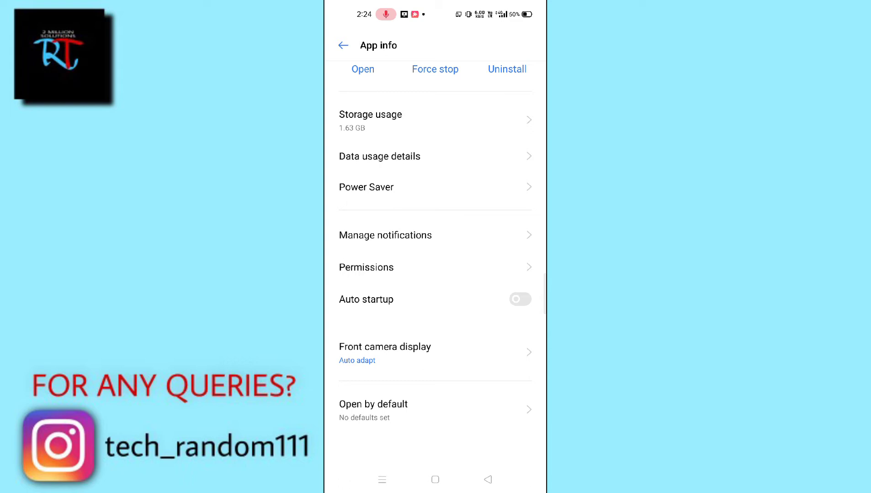
click(366, 267)
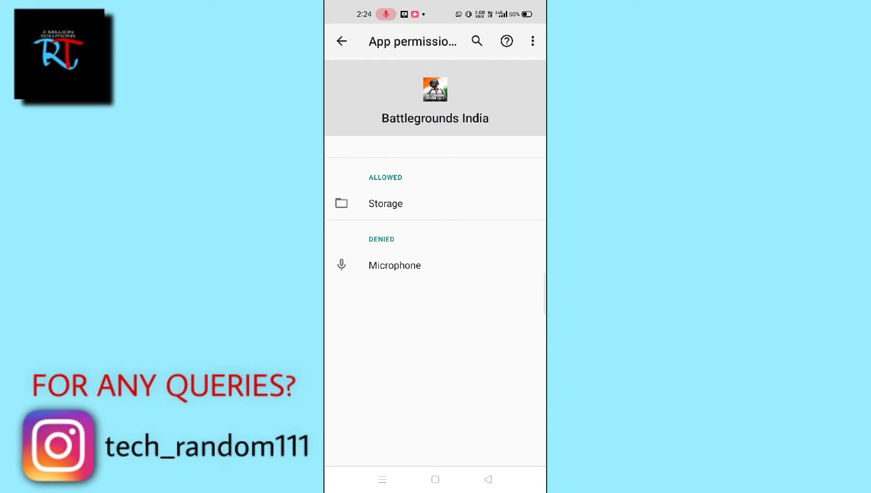
click(342, 41)
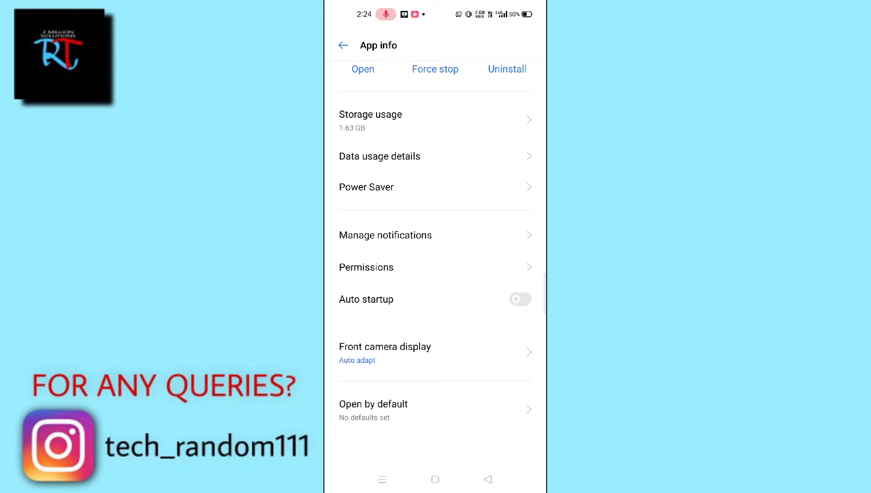
click(343, 46)
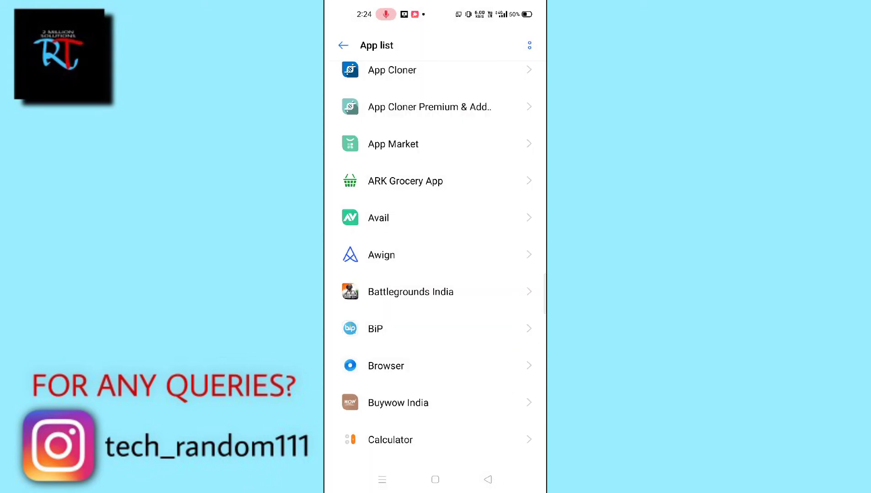
Check Software update shows the phone is up to date, then go to the home screen
click(344, 46)
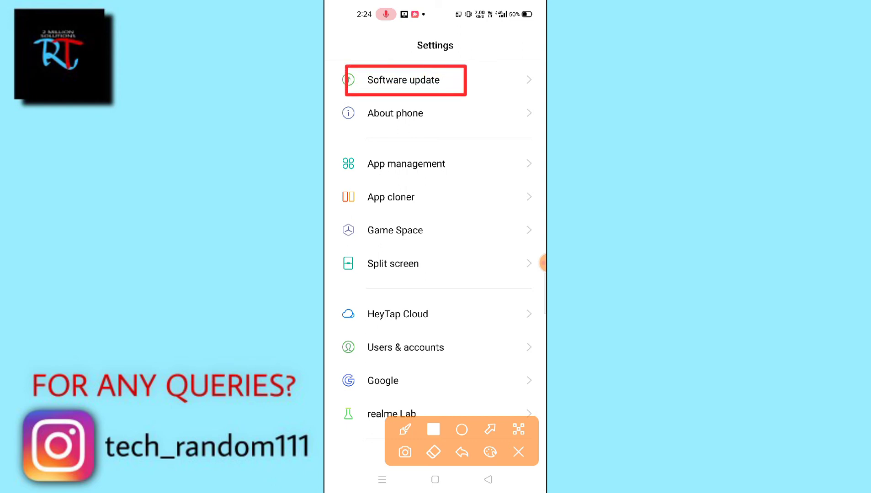
click(406, 81)
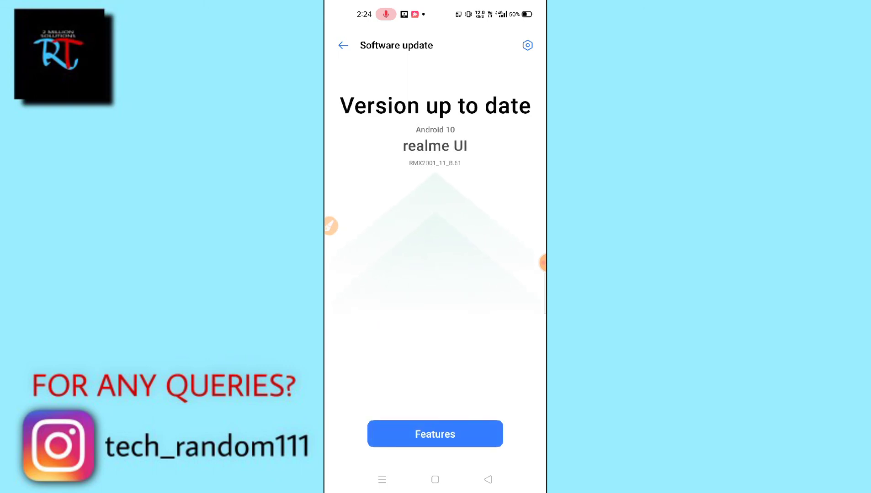
click(435, 479)
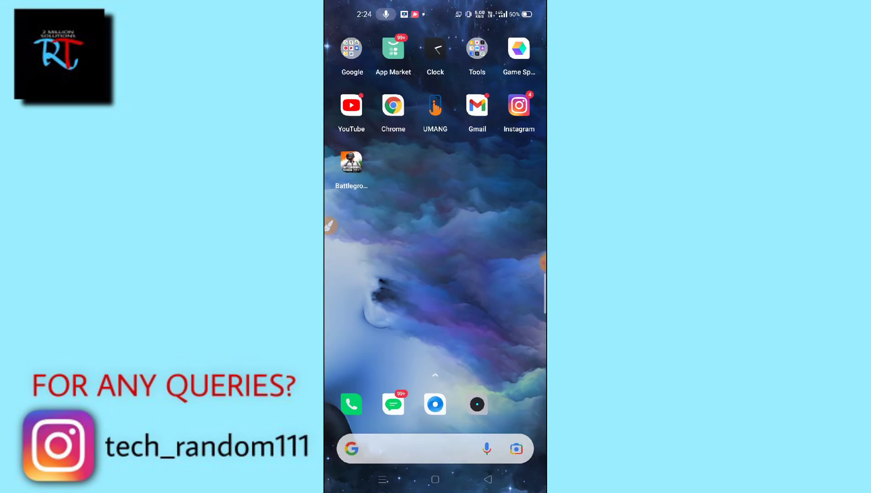